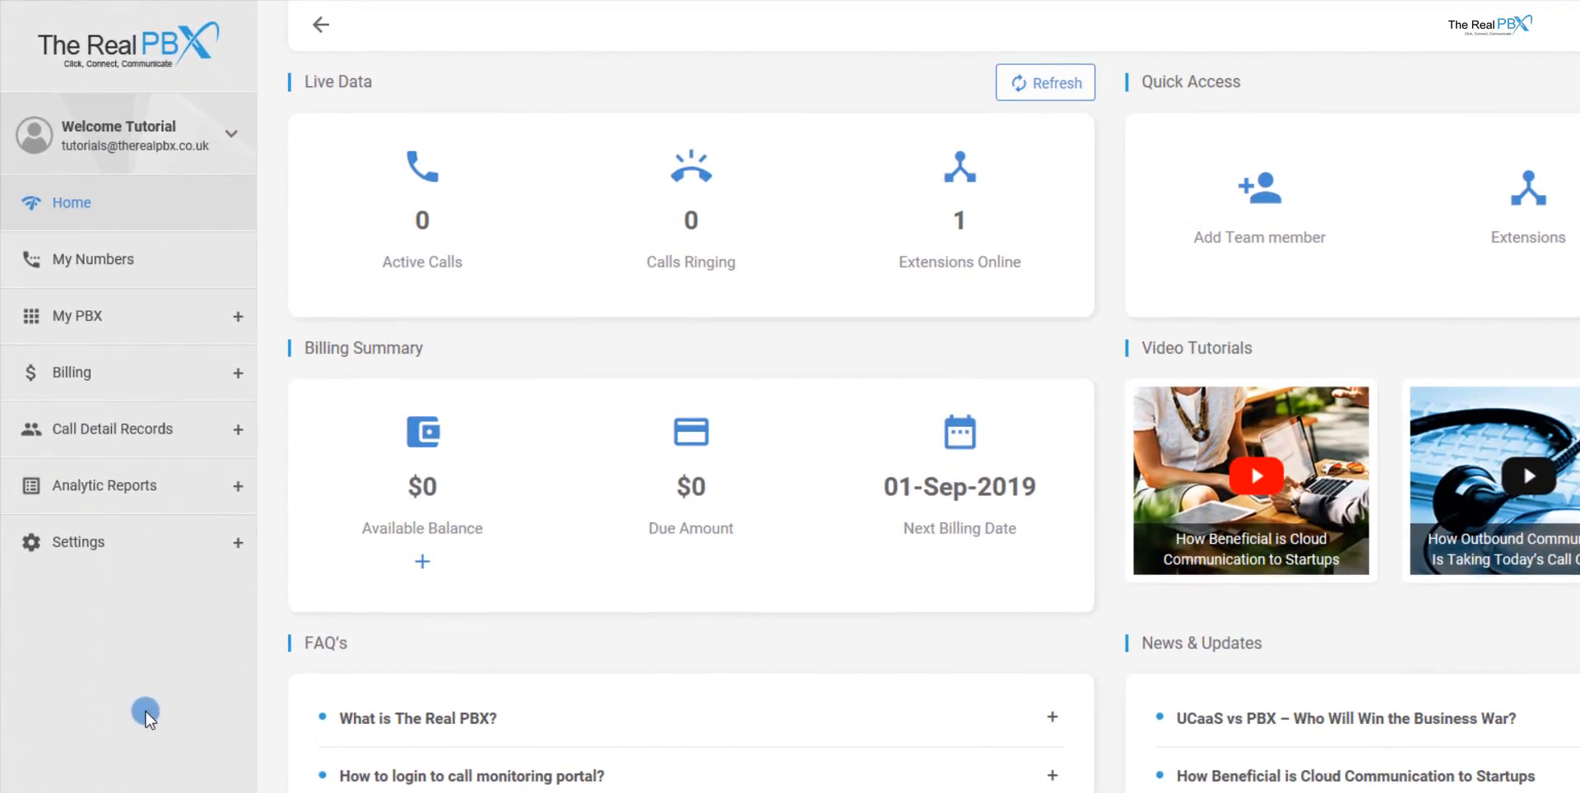
Expand Call Detail Records in the sidebar and go to My PBX Records
{"action": "left_click", "coordinate": [113, 429]}
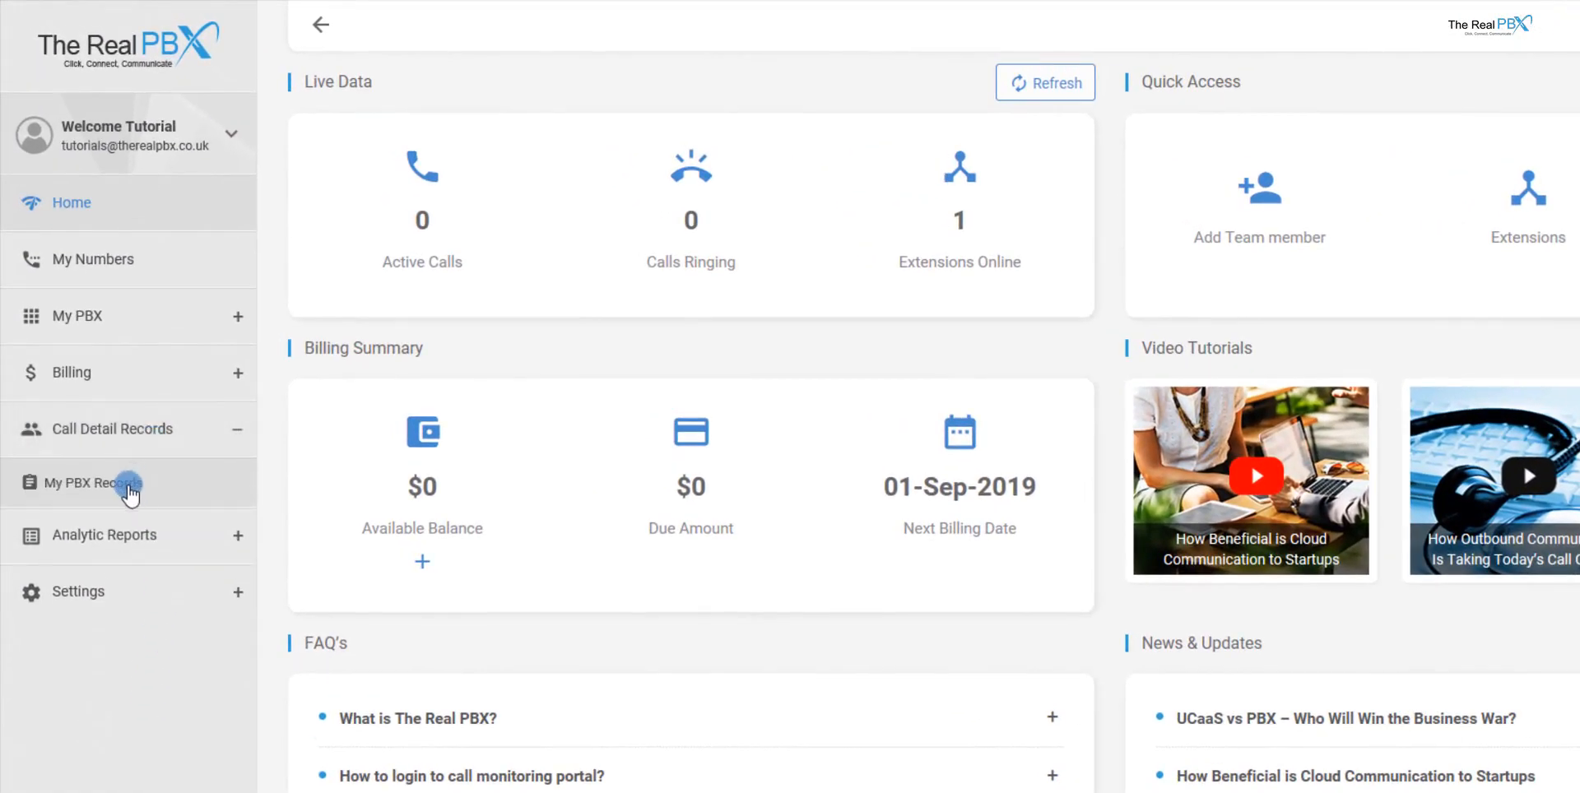
{"action": "left_click", "coordinate": [96, 483]}
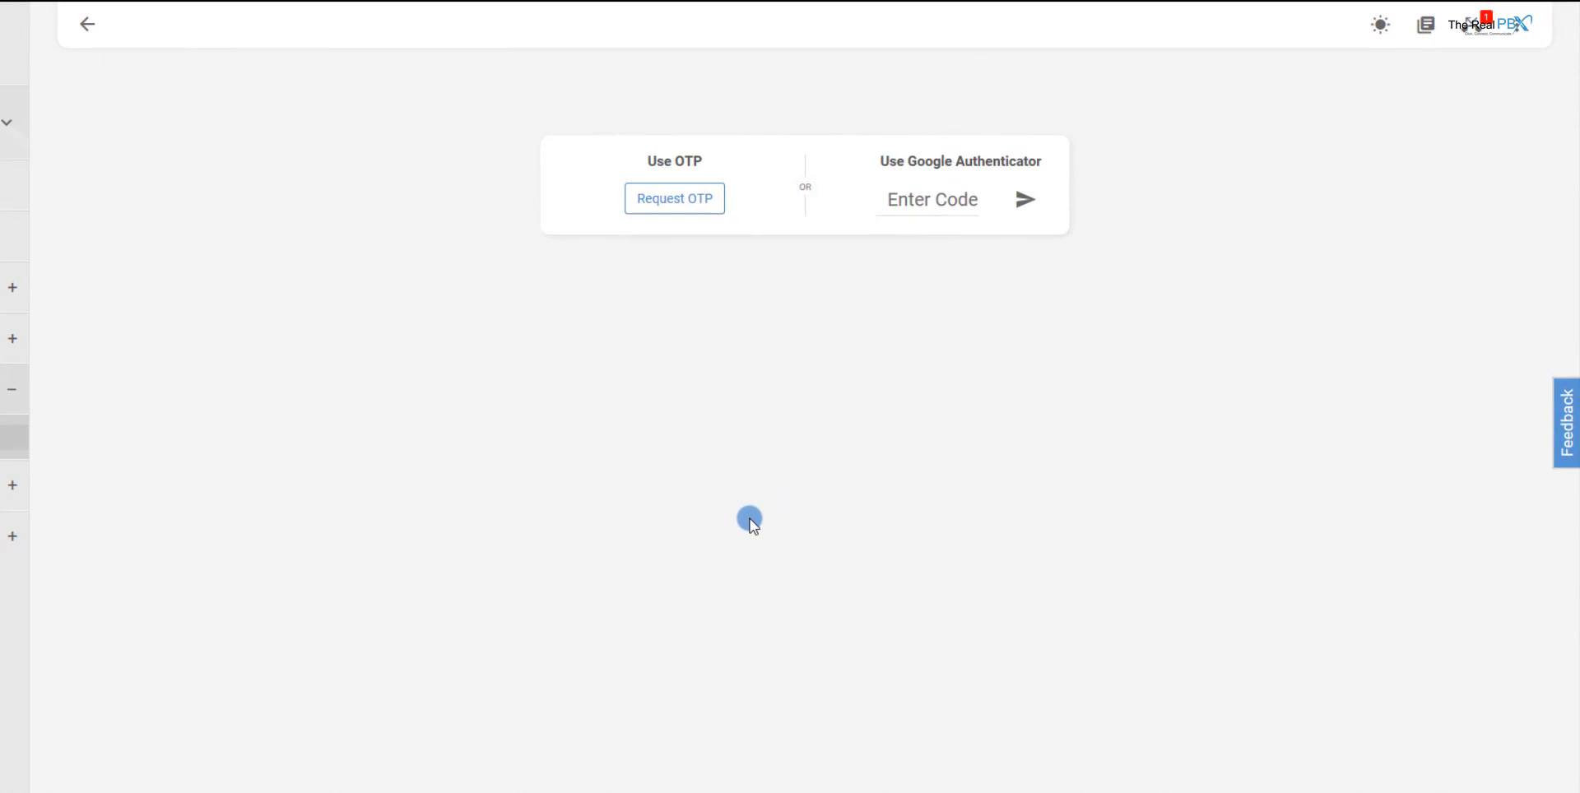
{"action": "left_click", "coordinate": [675, 198]}
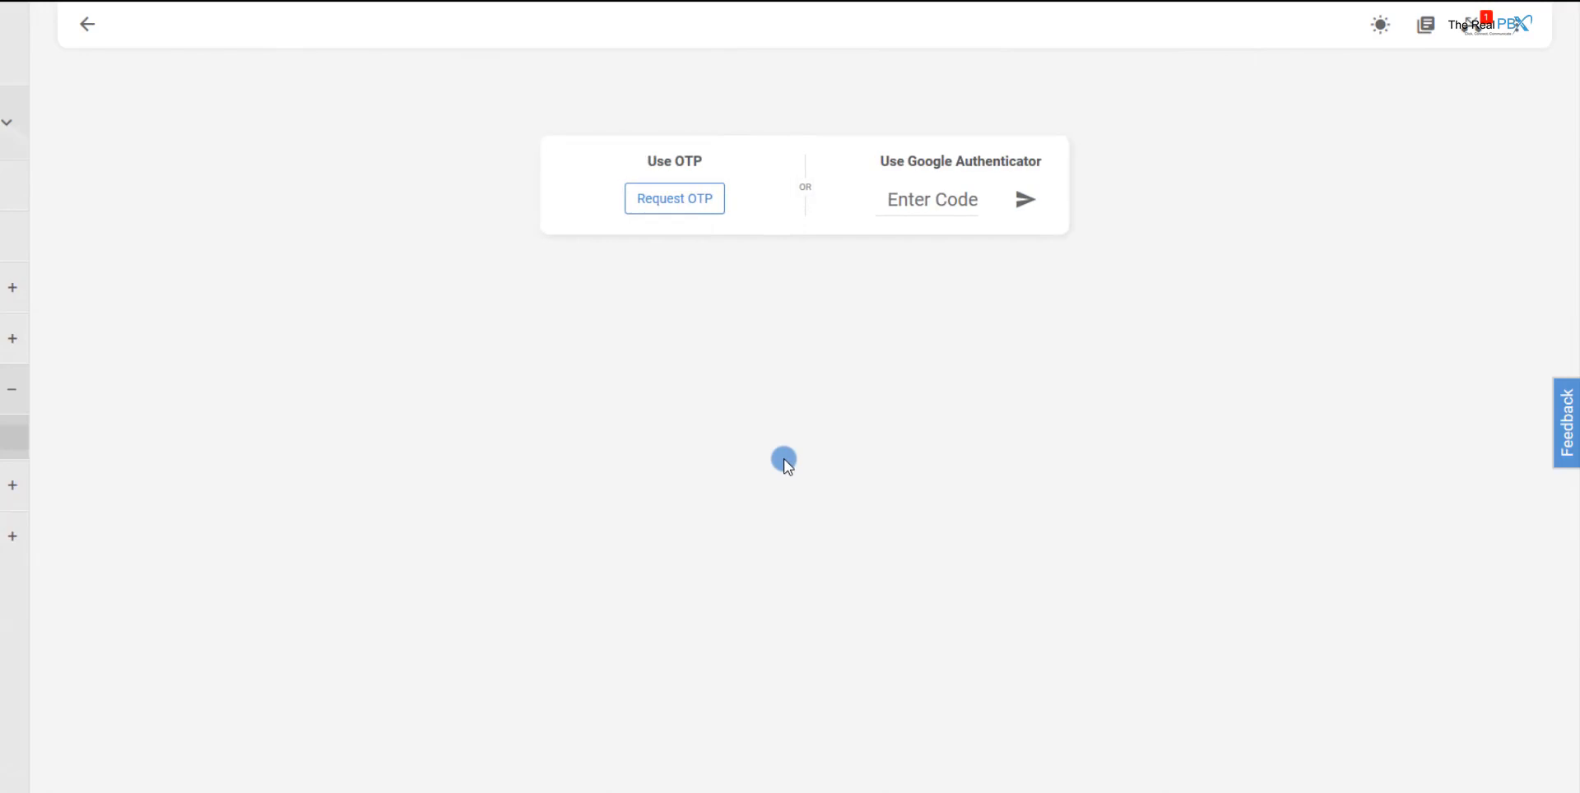
{"action": "left_click", "coordinate": [674, 198]}
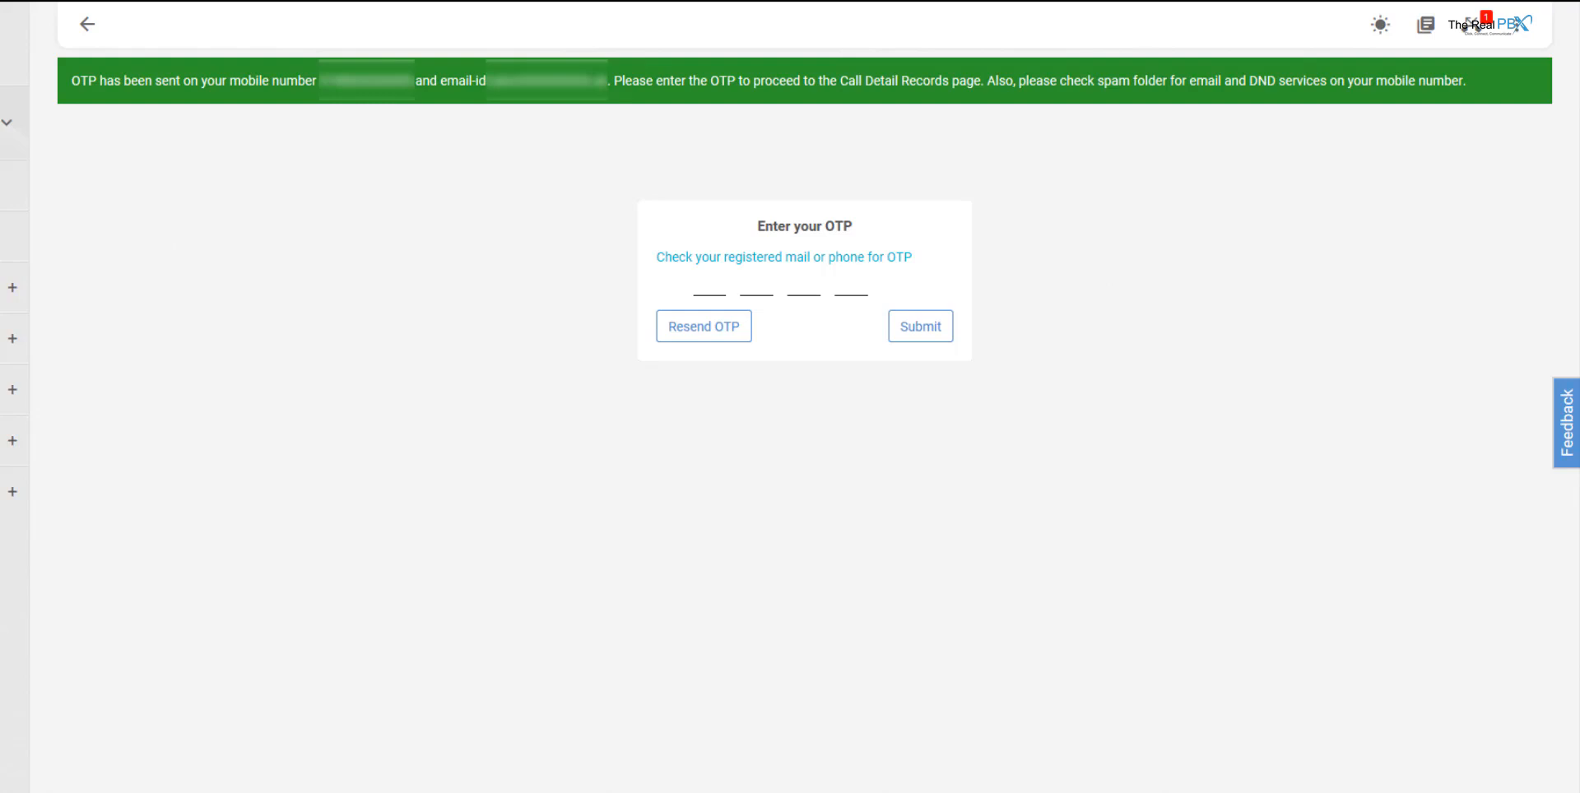
{"action": "left_click", "coordinate": [708, 293]}
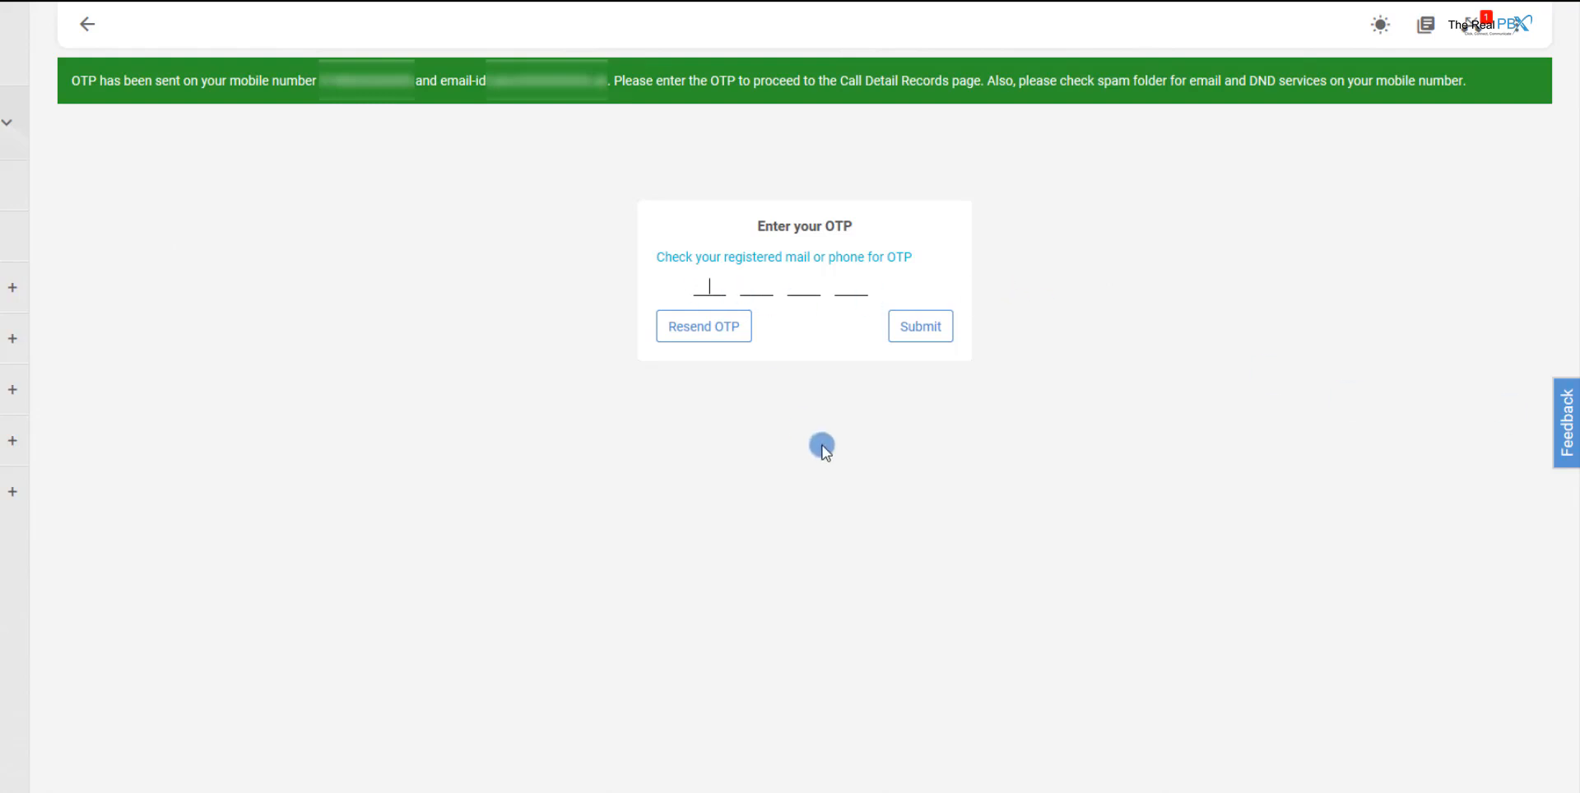
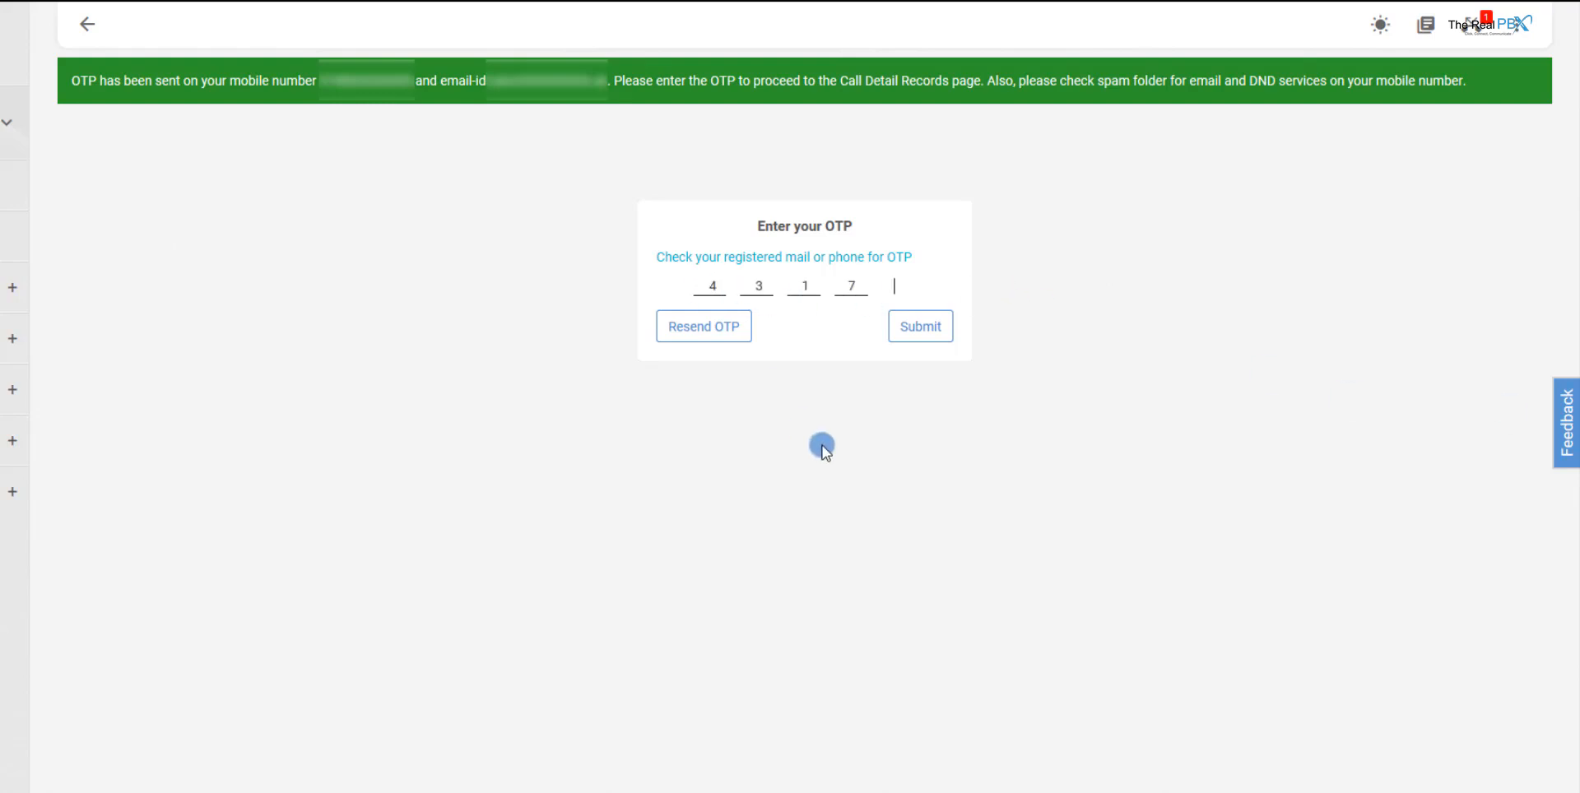
{"action": "left_click", "coordinate": [919, 326]}
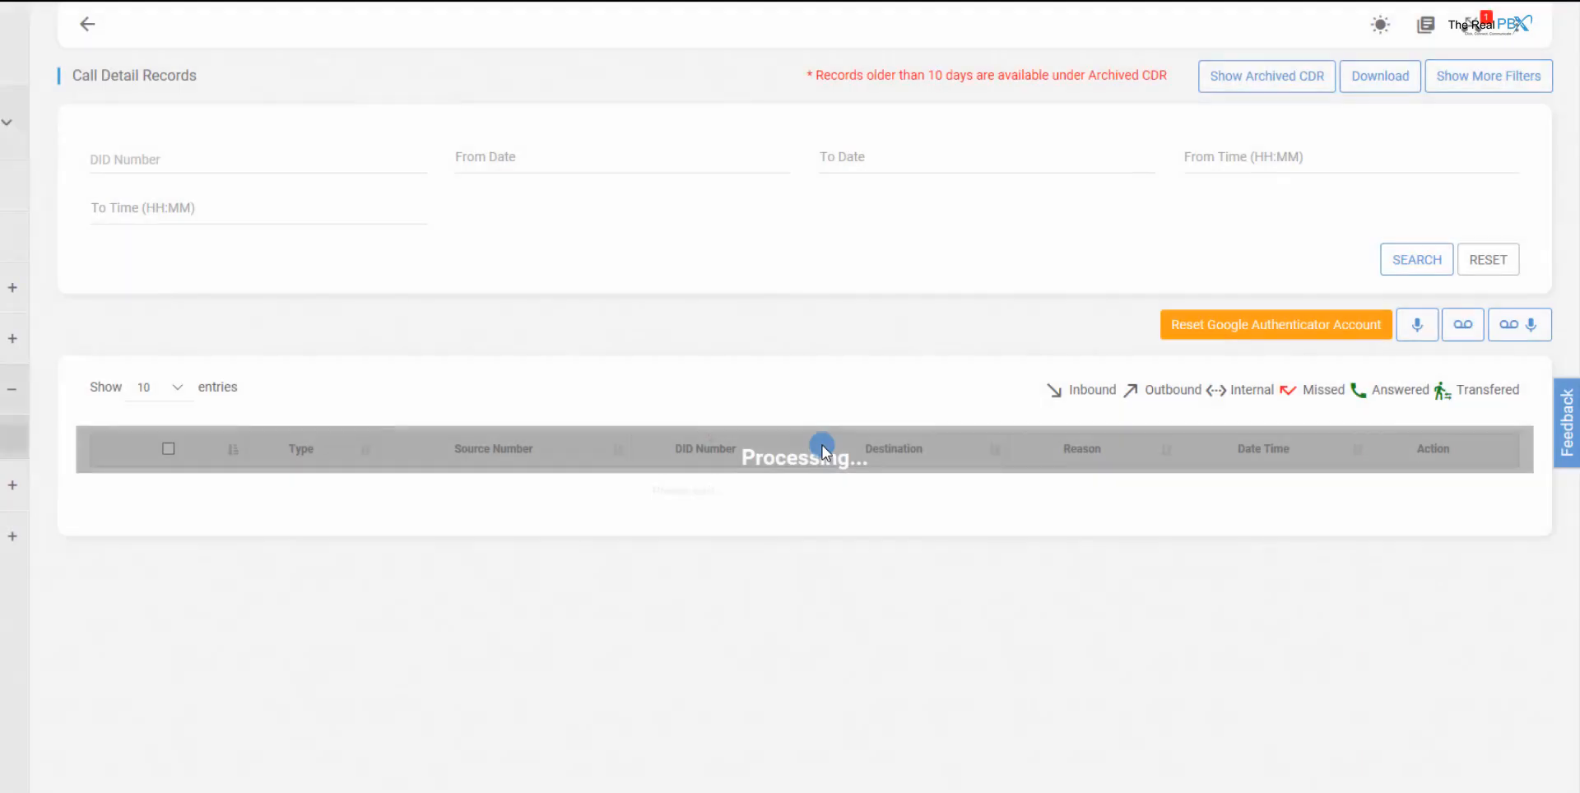